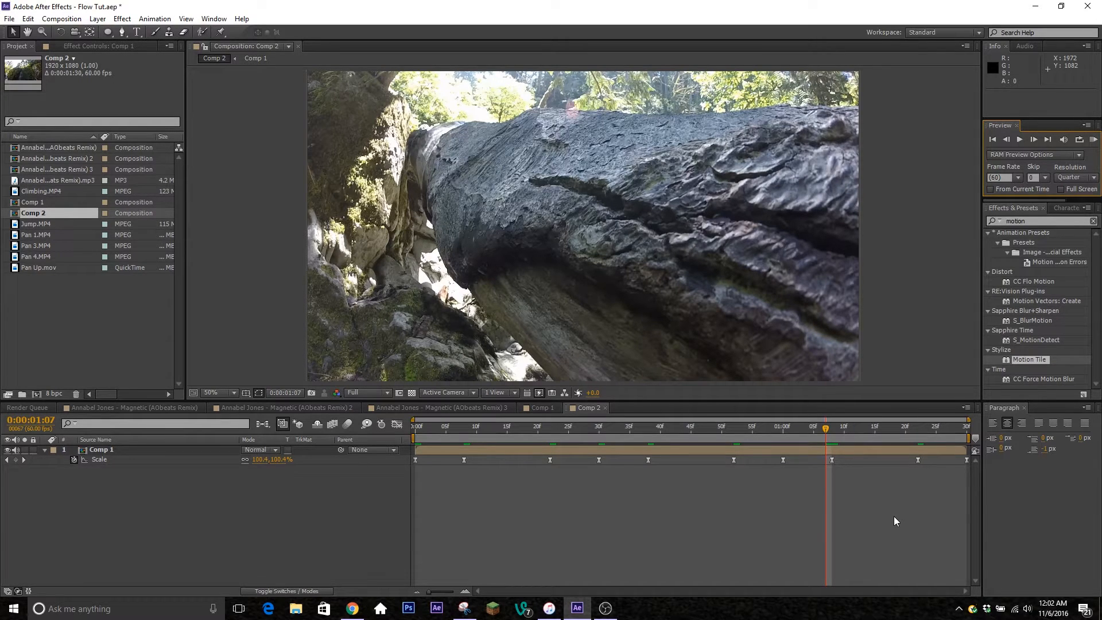
{"action": "mouse_move", "coordinate": [955, 484]}
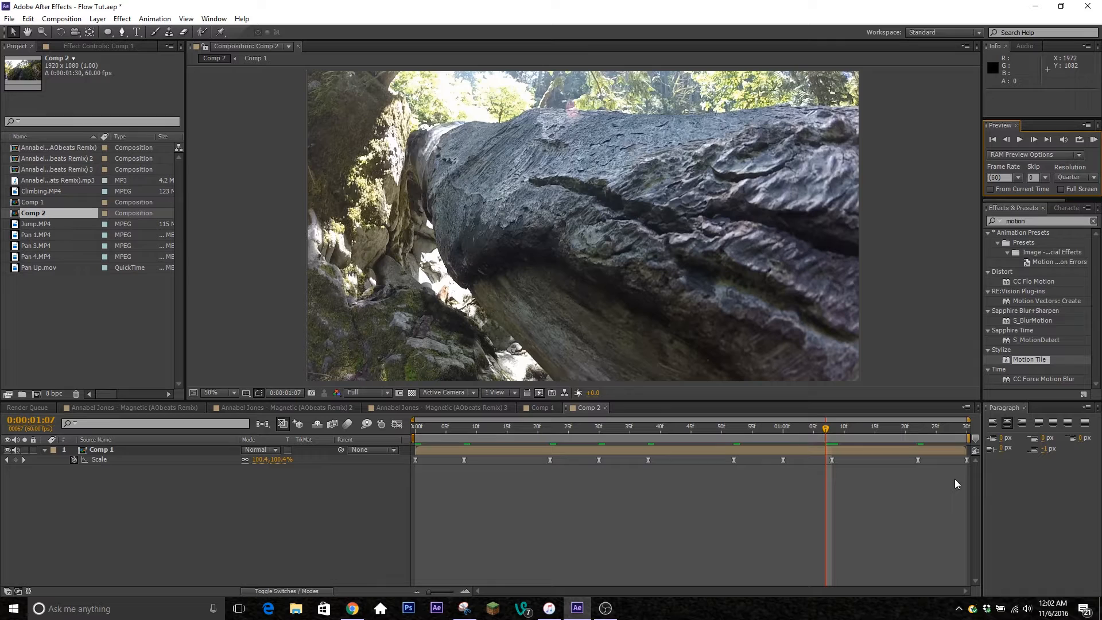
{"action": "mouse_move", "coordinate": [941, 503]}
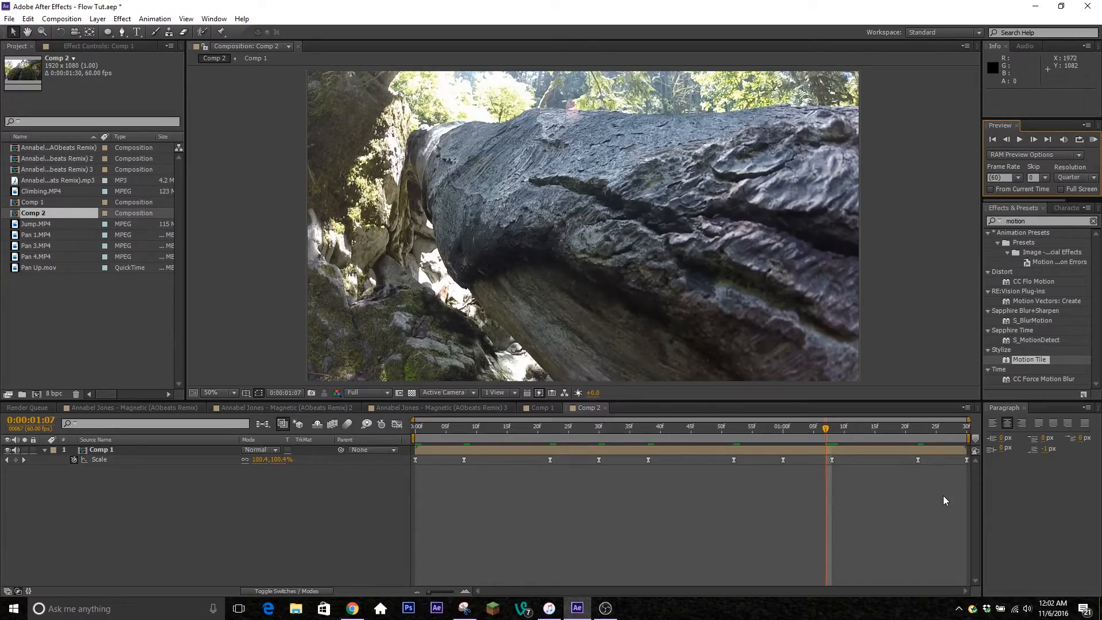
Step: Scrub through Comp 2's opening frames (7, 15, 18, 22) to review the existing Scale keyframes
{"action": "left_click", "coordinate": [464, 426]}
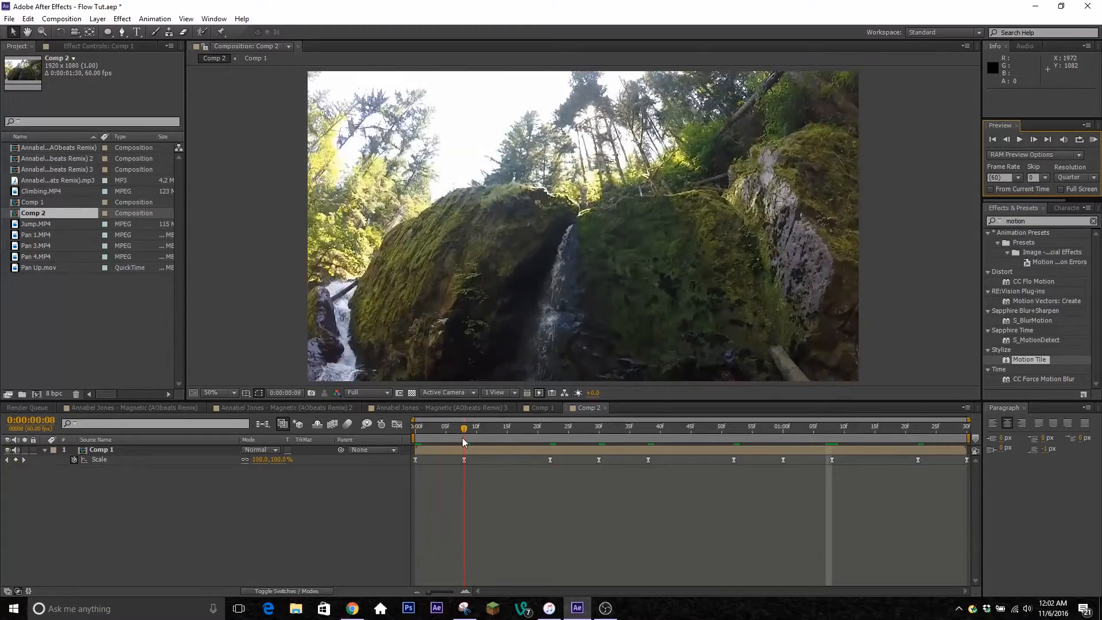
{"action": "left_click", "coordinate": [523, 427]}
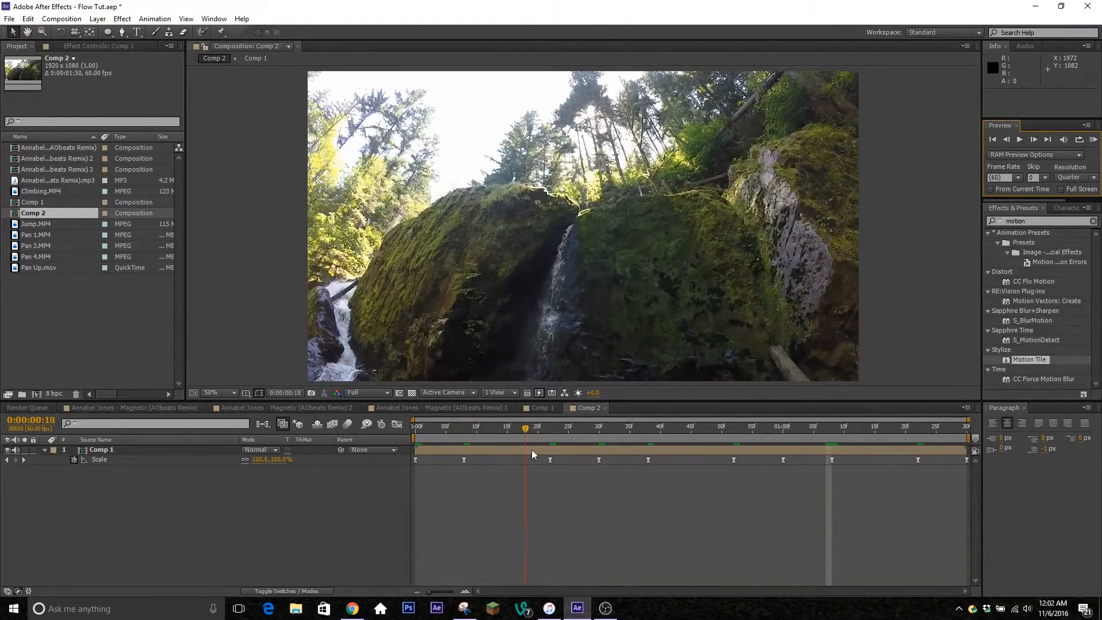
{"action": "left_click", "coordinate": [550, 427]}
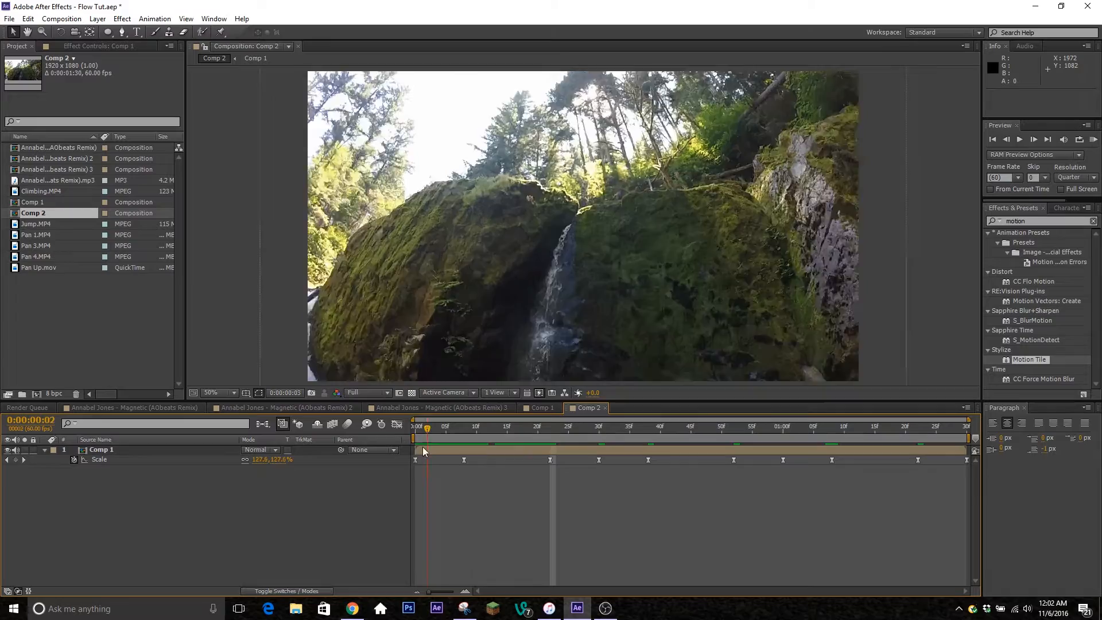
{"action": "left_click", "coordinate": [798, 428]}
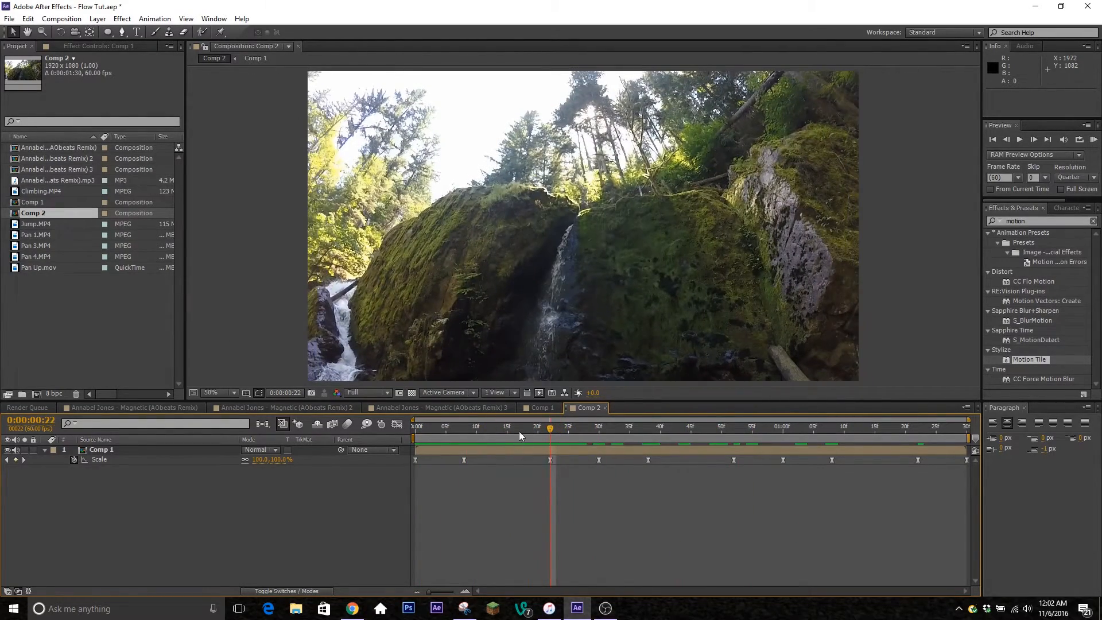
{"action": "left_click", "coordinate": [506, 427]}
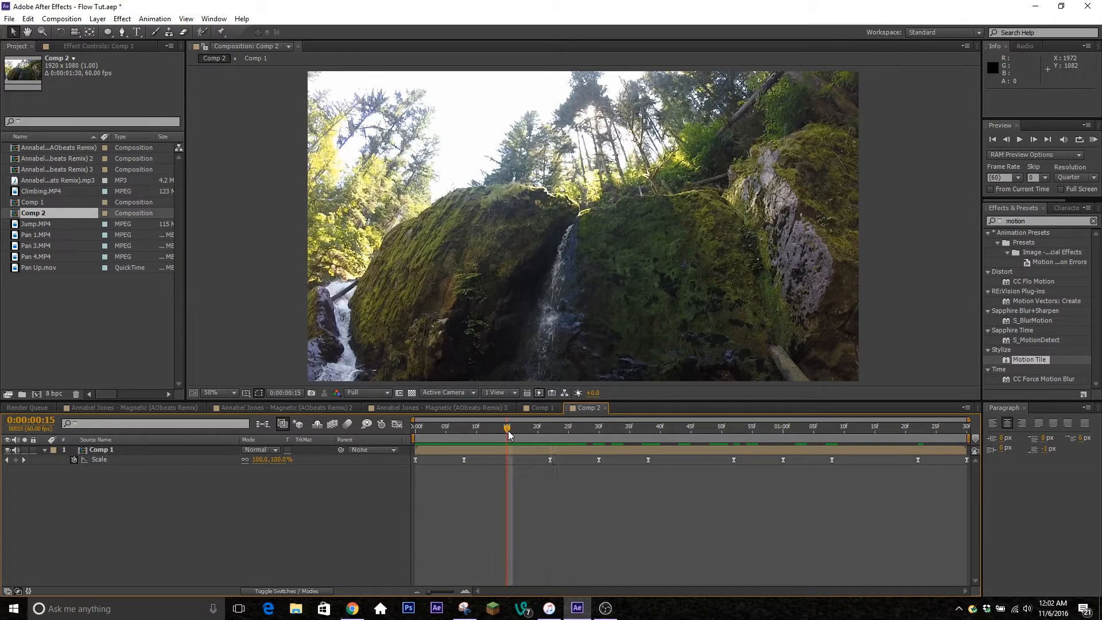
{"action": "left_click_drag", "start_coordinate": [508, 427], "coordinate": [463, 427]}
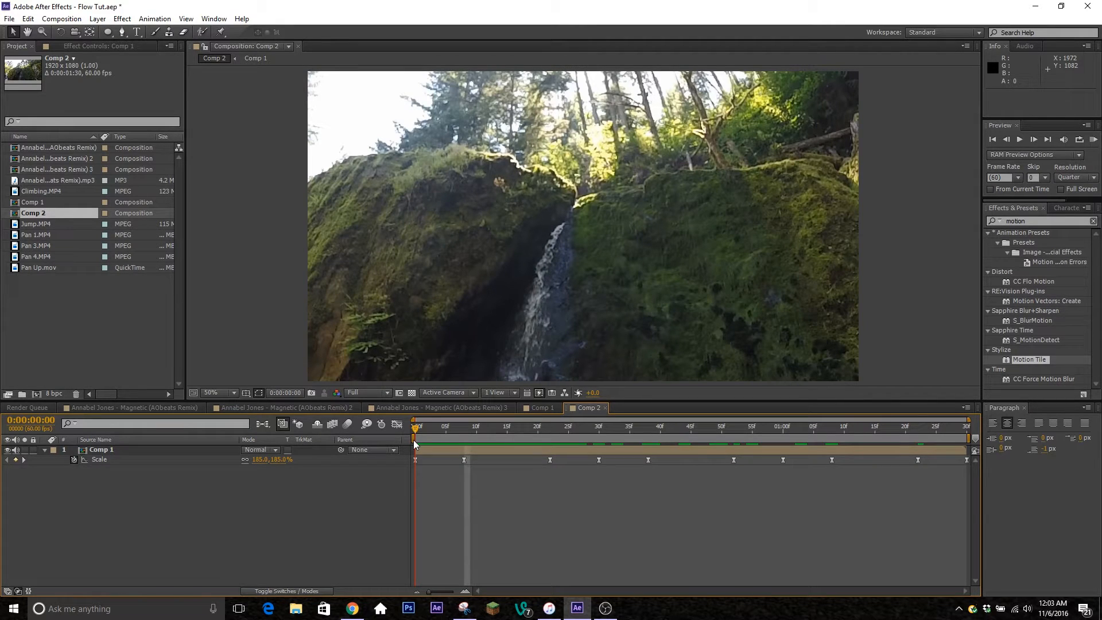
{"action": "left_click", "coordinate": [434, 427]}
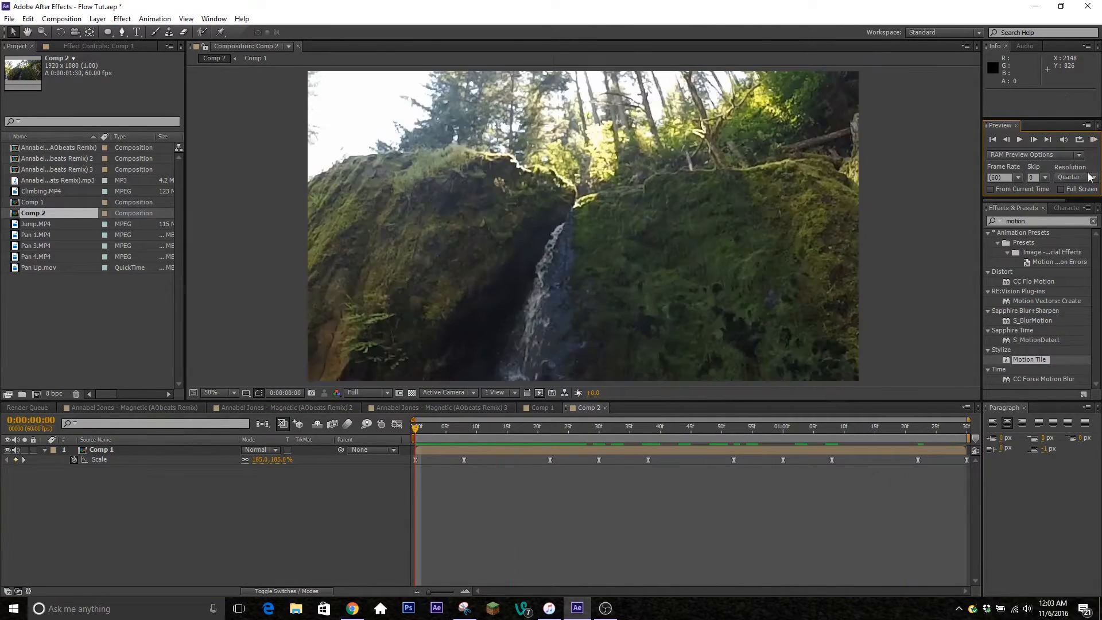
{"action": "left_click", "coordinate": [463, 427]}
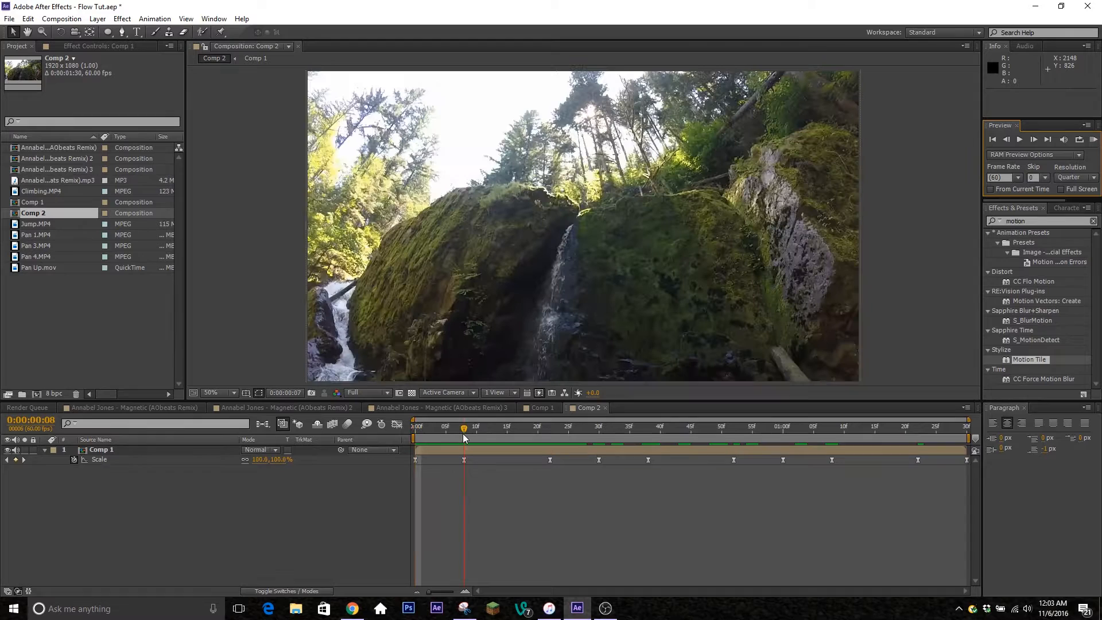
{"action": "mouse_move", "coordinate": [552, 441]}
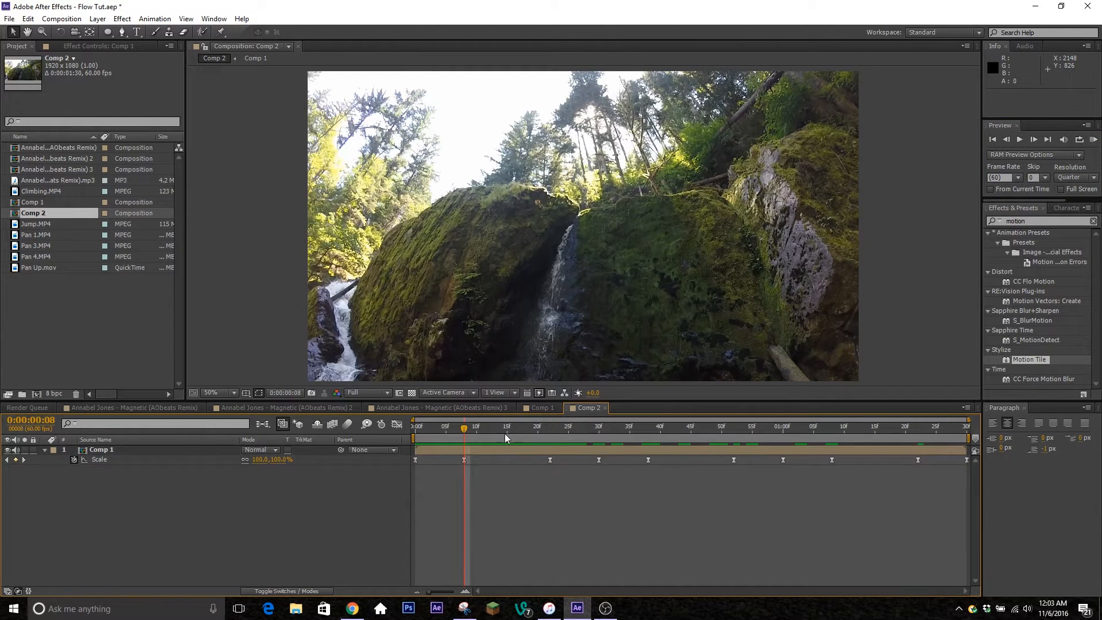
Step: Drag the Scale keyframes into wider spacing and show their value curve, reading 107.2% at frame 8
{"action": "left_click_drag", "start_coordinate": [463, 427], "coordinate": [452, 428]}
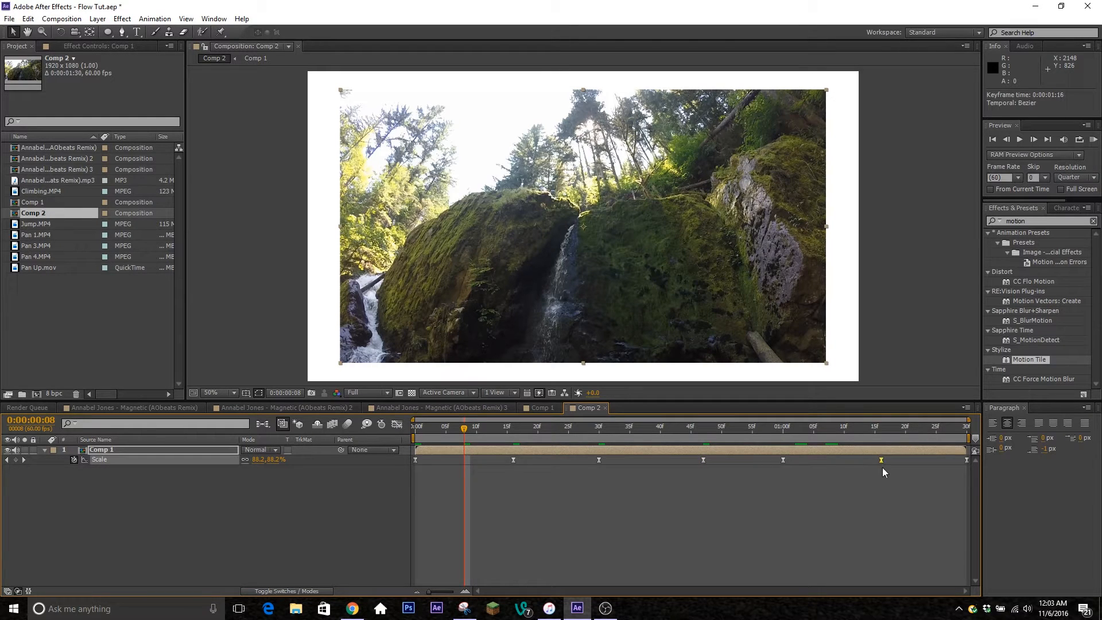
{"action": "left_click", "coordinate": [396, 423]}
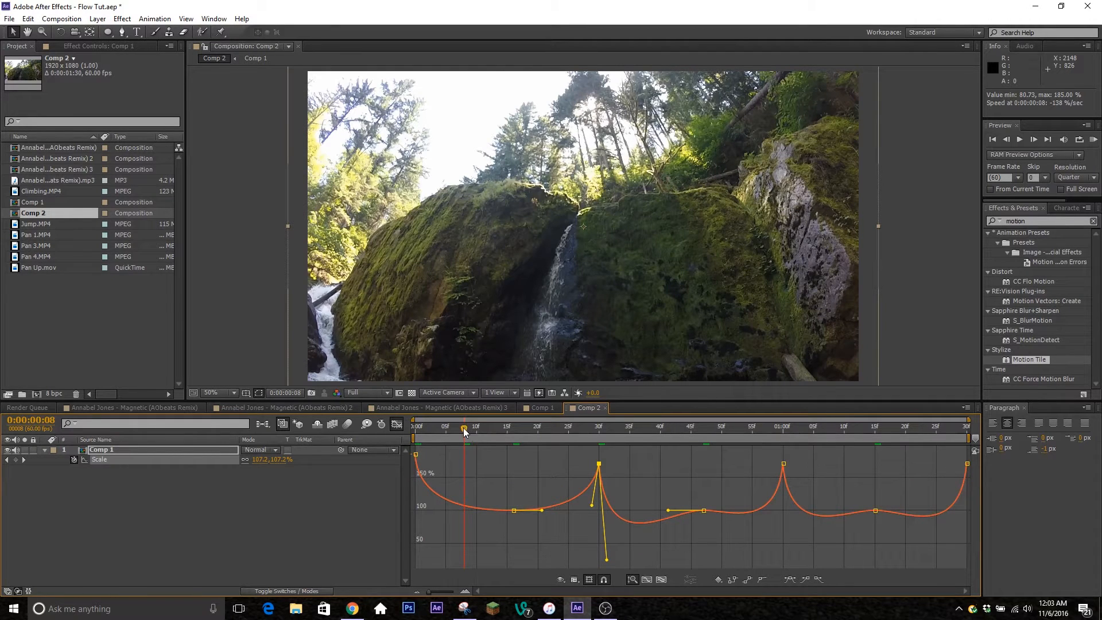
Step: Reshape the Scale curve to range 100%–185% and return to the keyframe timeline
{"action": "left_click", "coordinate": [575, 428]}
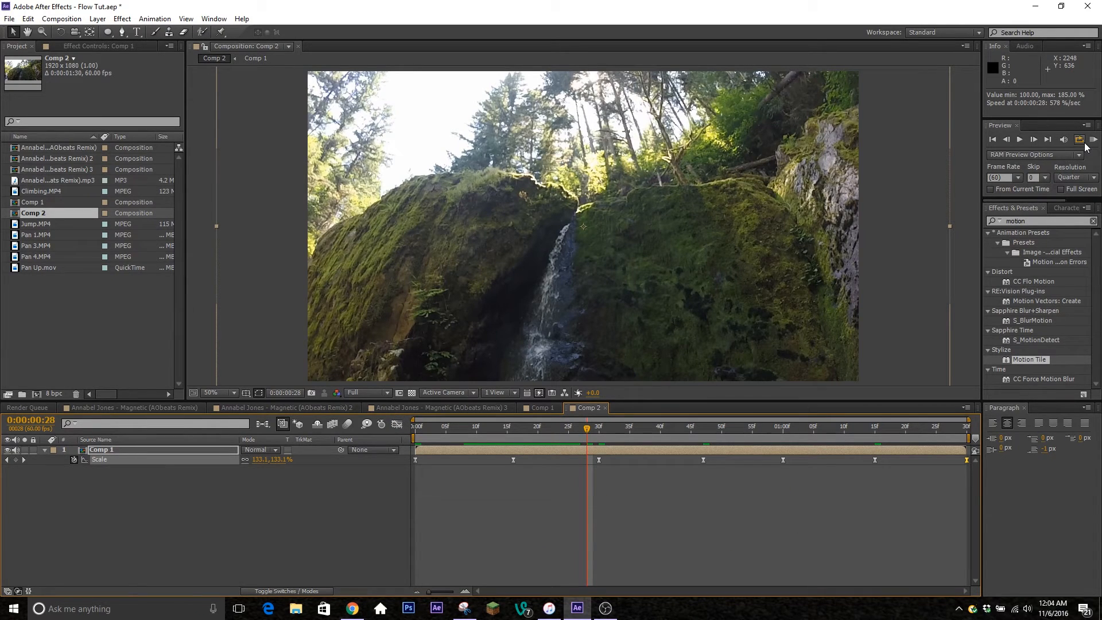
Step: Run a RAM Preview of Comp 2 to watch the clips scale continuously
{"action": "left_click", "coordinate": [1033, 138]}
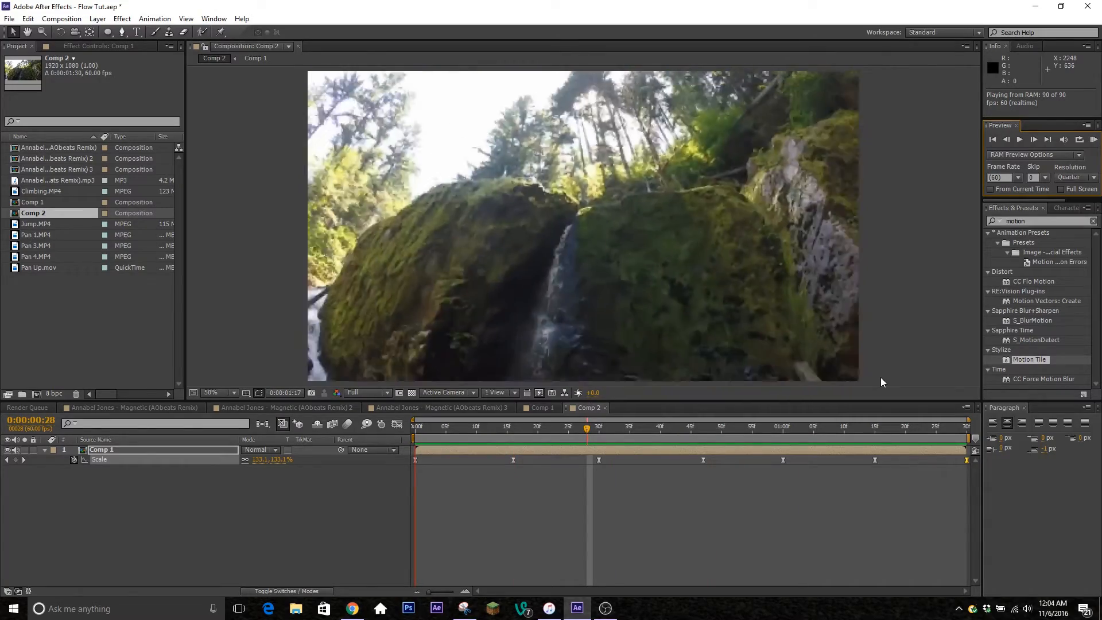
{"action": "left_click", "coordinate": [513, 427]}
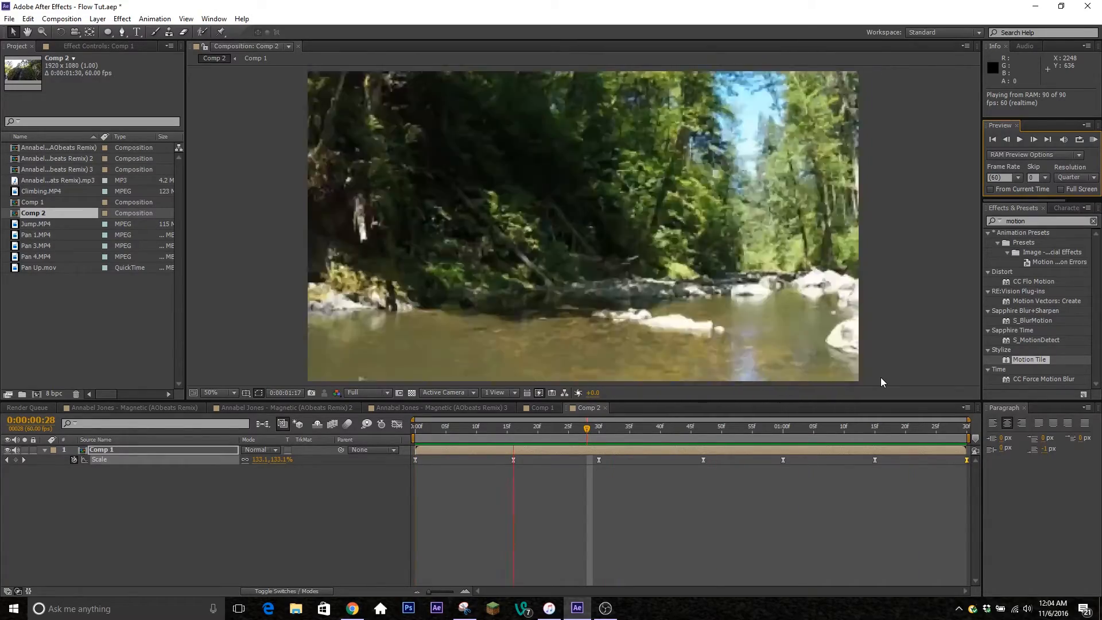